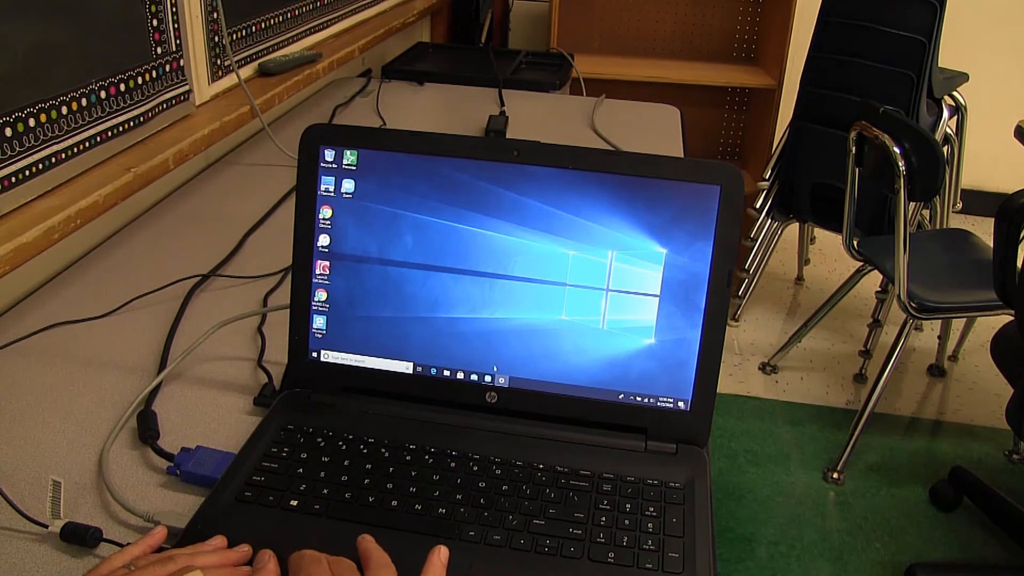
Show the right-click menu for the pinned Settings icon on the taskbar.
right_click(501, 380)
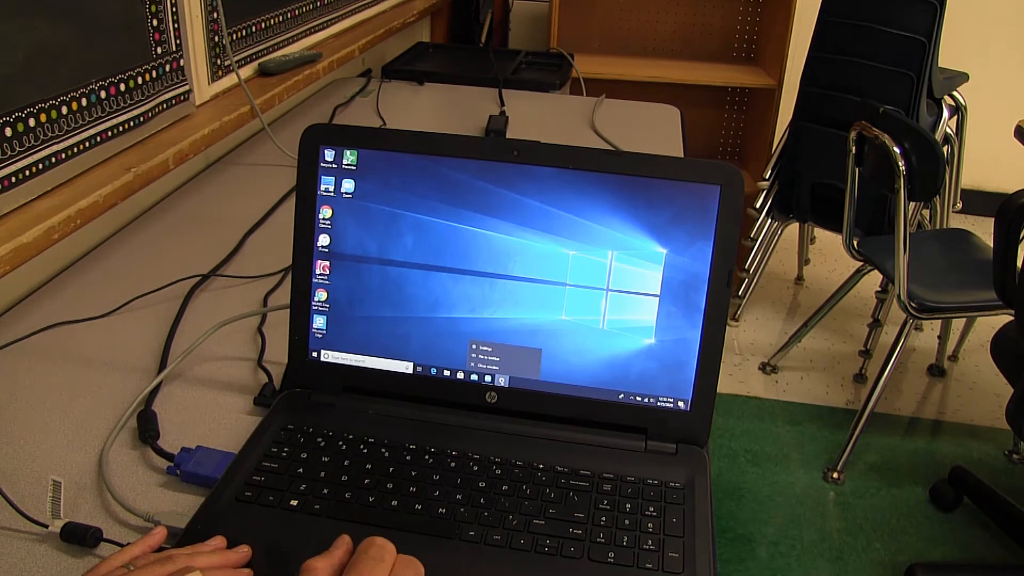